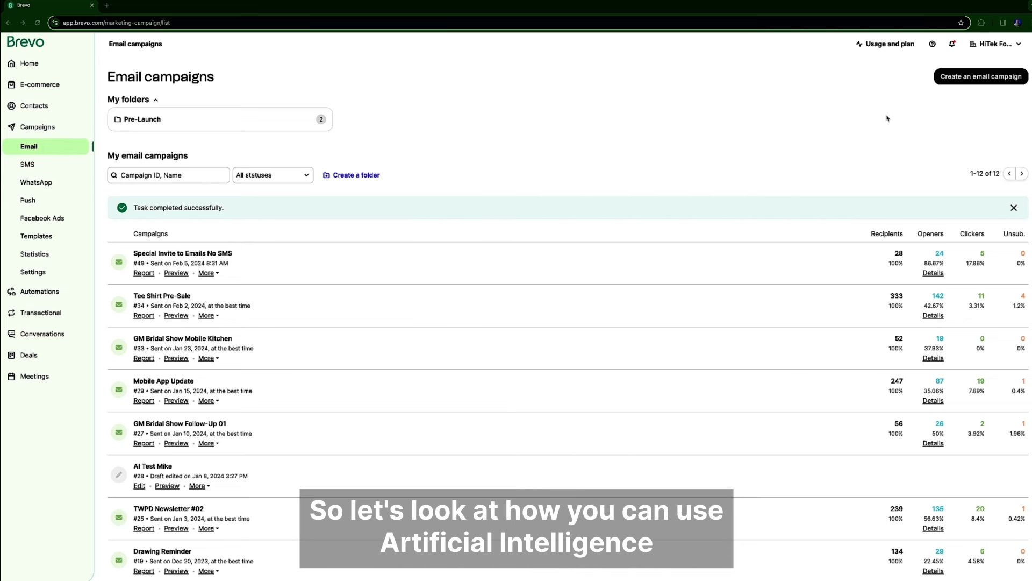
# Start a new email campaign named 'AI Test' and create it as a draft
pyautogui.click(981, 76)
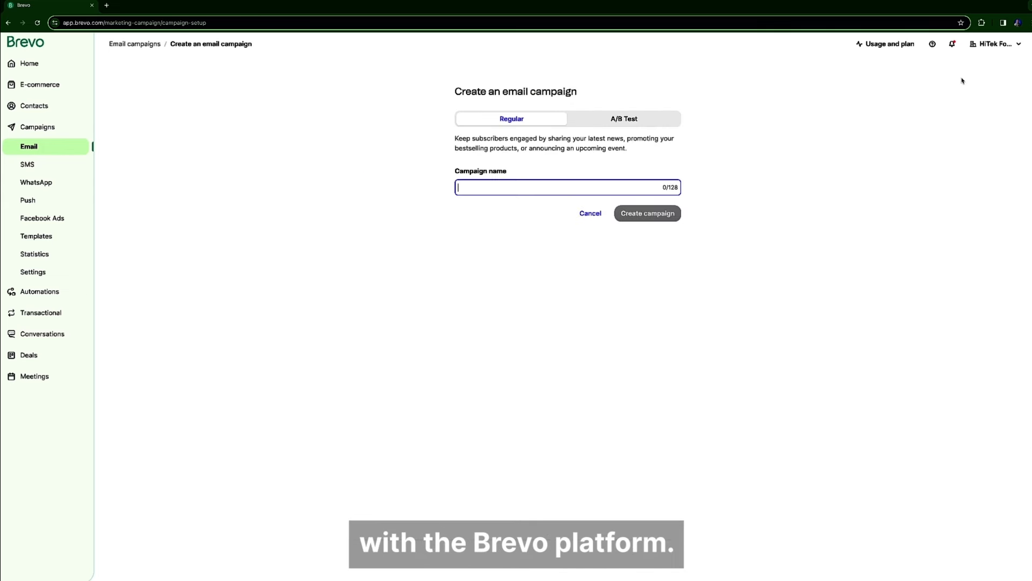
pyautogui.write('AI Tes')
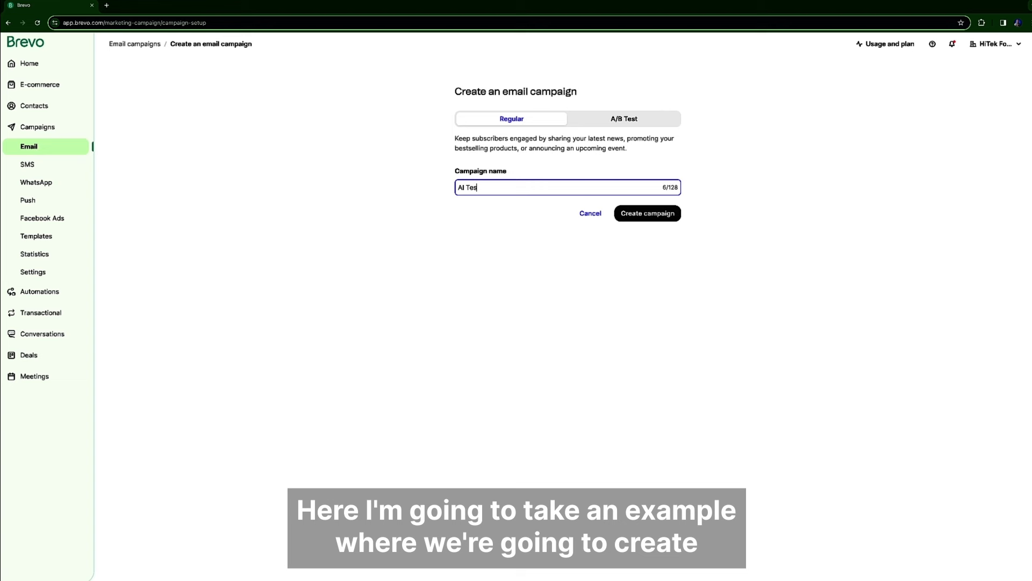
pyautogui.click(646, 213)
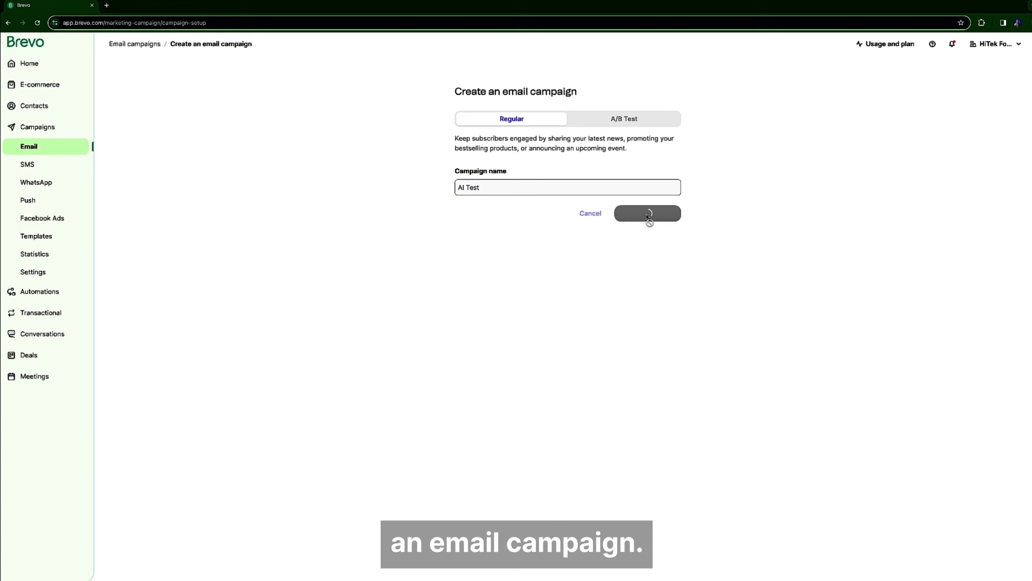
pyautogui.click(646, 213)
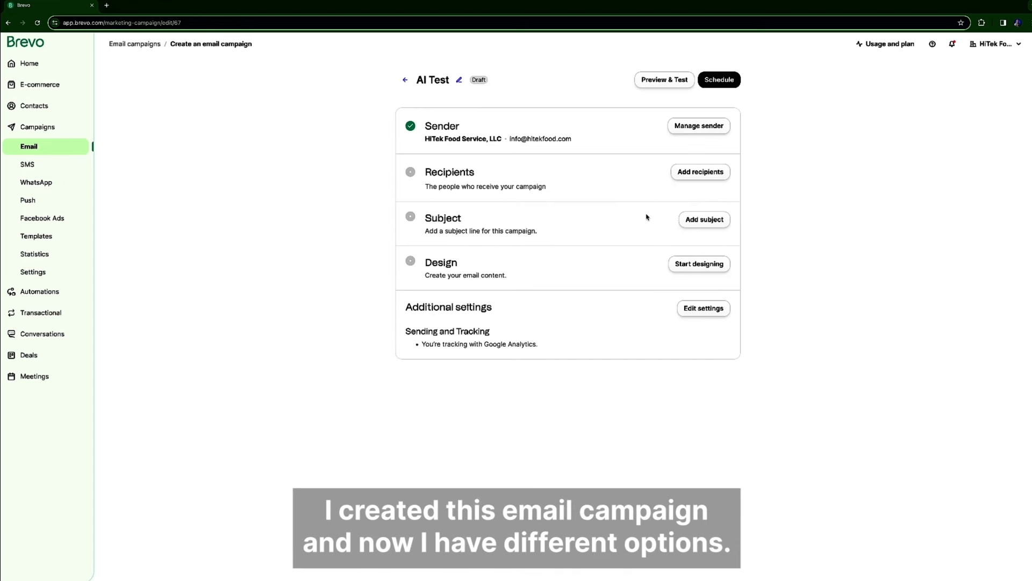
# Enter the subject line 'Announcing new AI features' and request AI subject suggestions
pyautogui.click(704, 219)
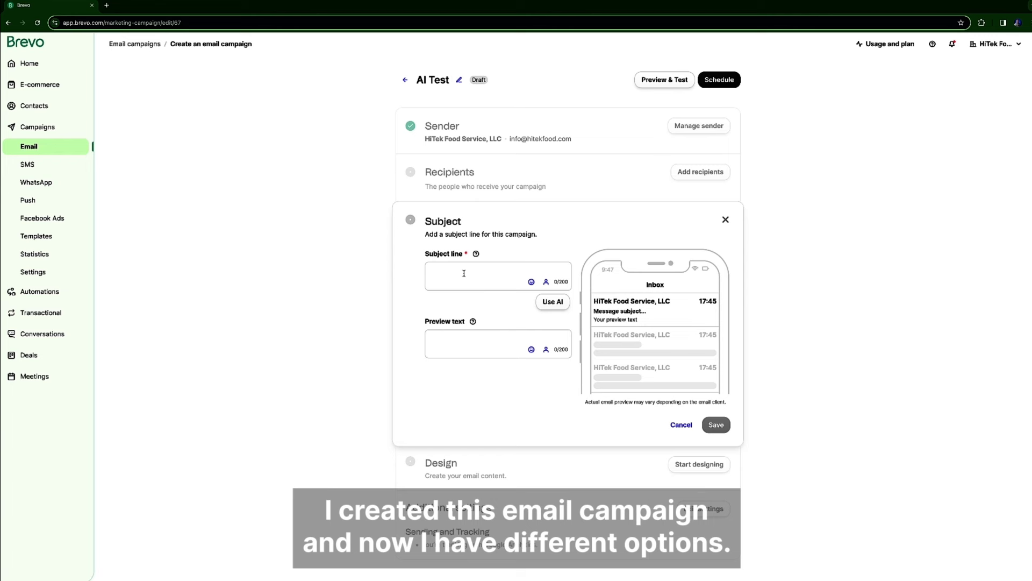
pyautogui.click(474, 275)
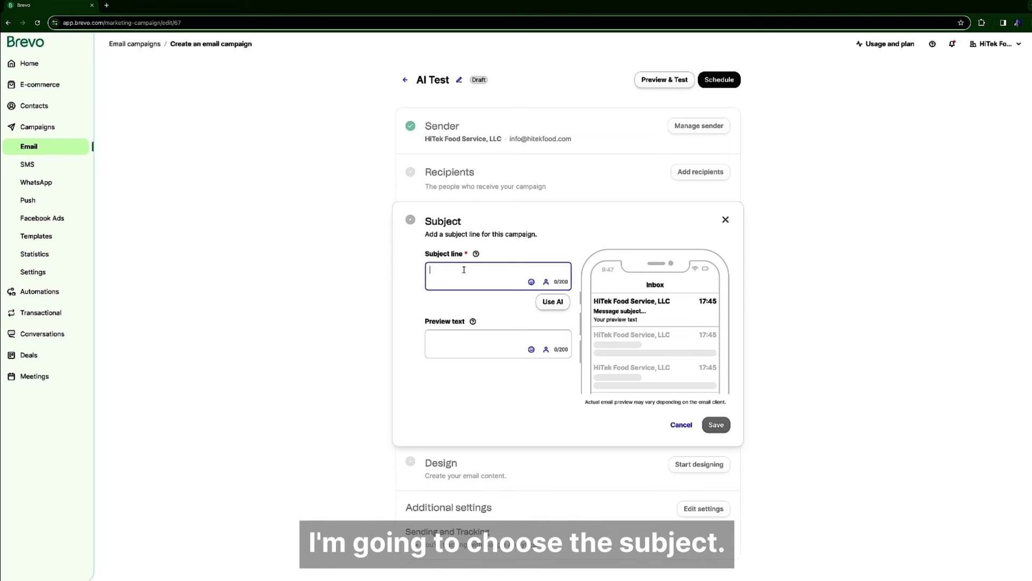
pyautogui.write('A')
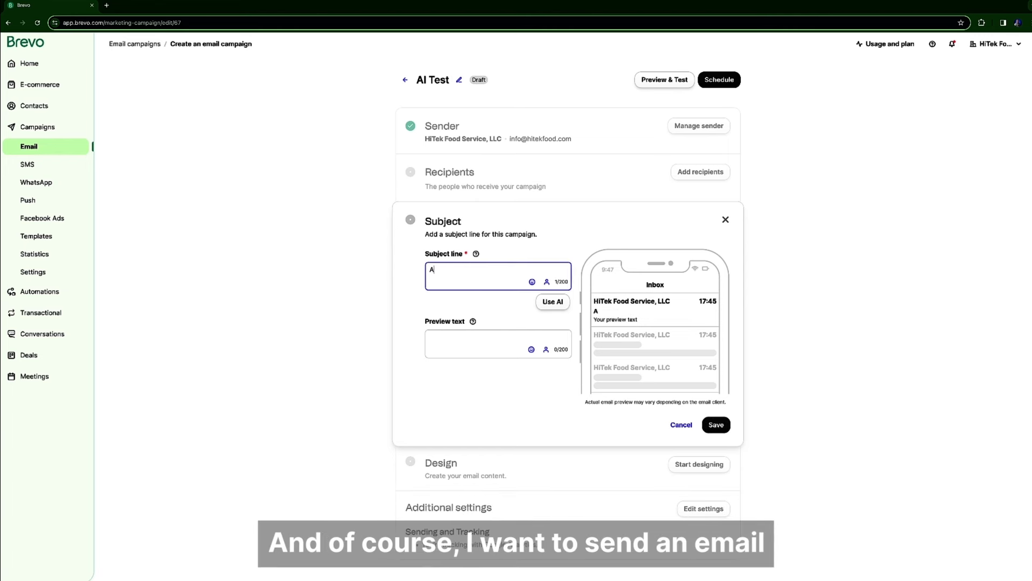
pyautogui.write('Announcing new AI')
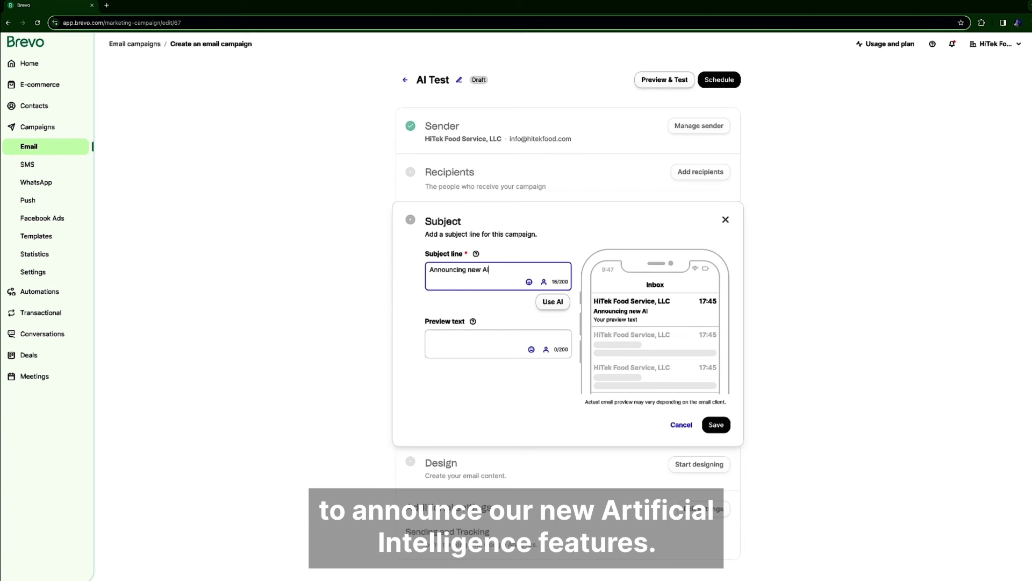
pyautogui.write('features')
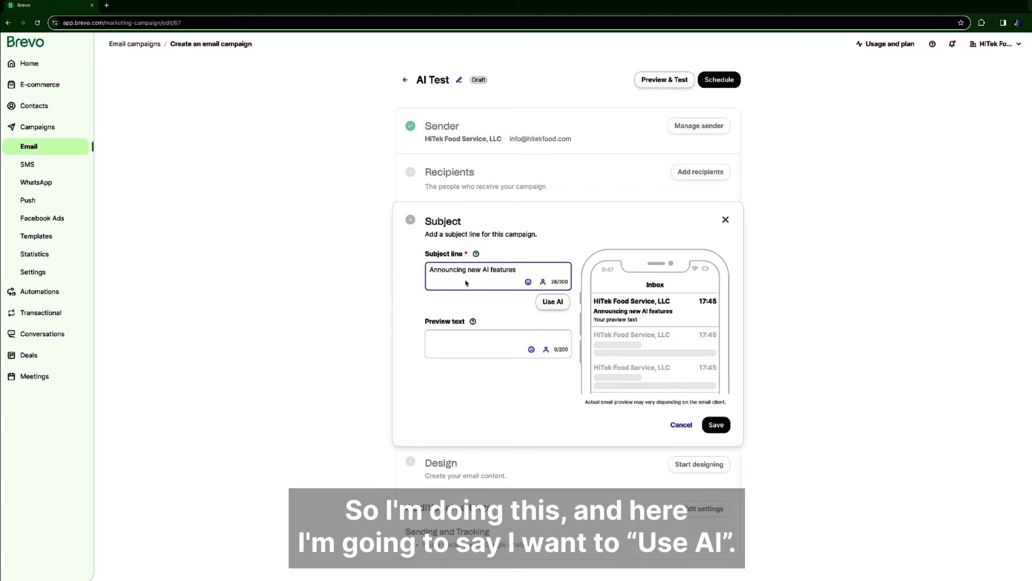
pyautogui.click(552, 302)
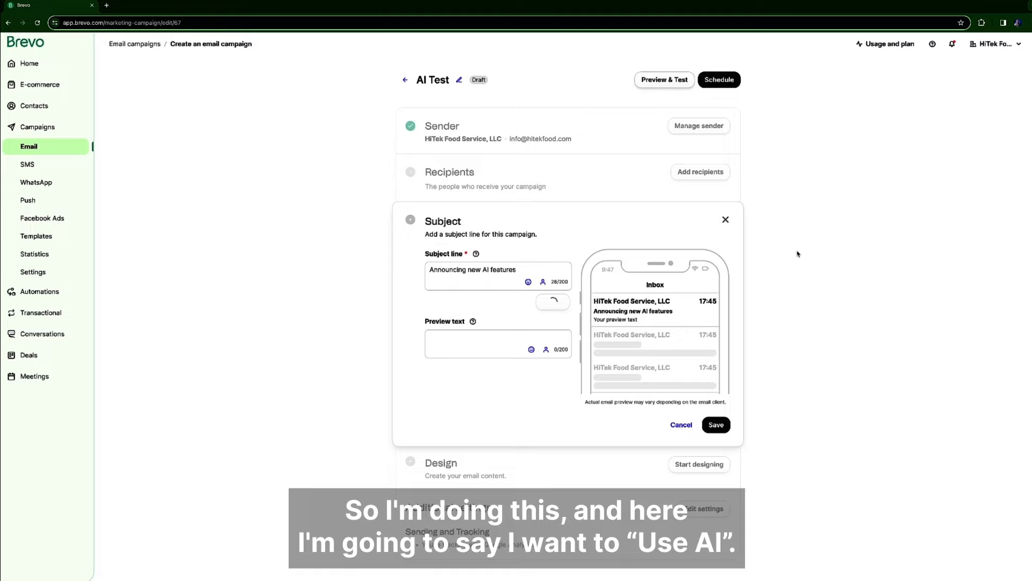
# Regenerate subject suggestions with an action verb and urgency, then apply Suggestion 2
pyautogui.click(552, 302)
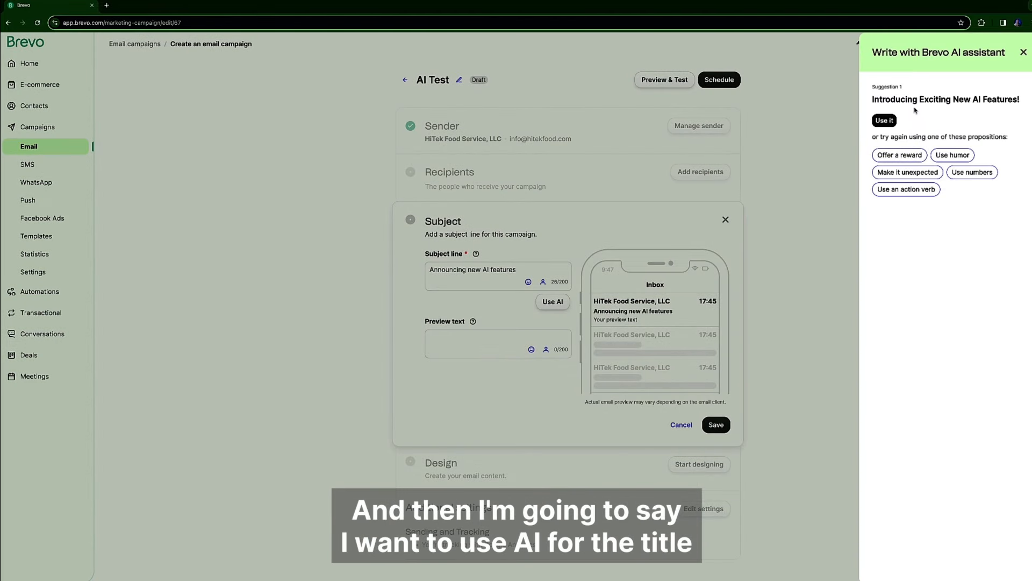
pyautogui.moveTo(951, 110)
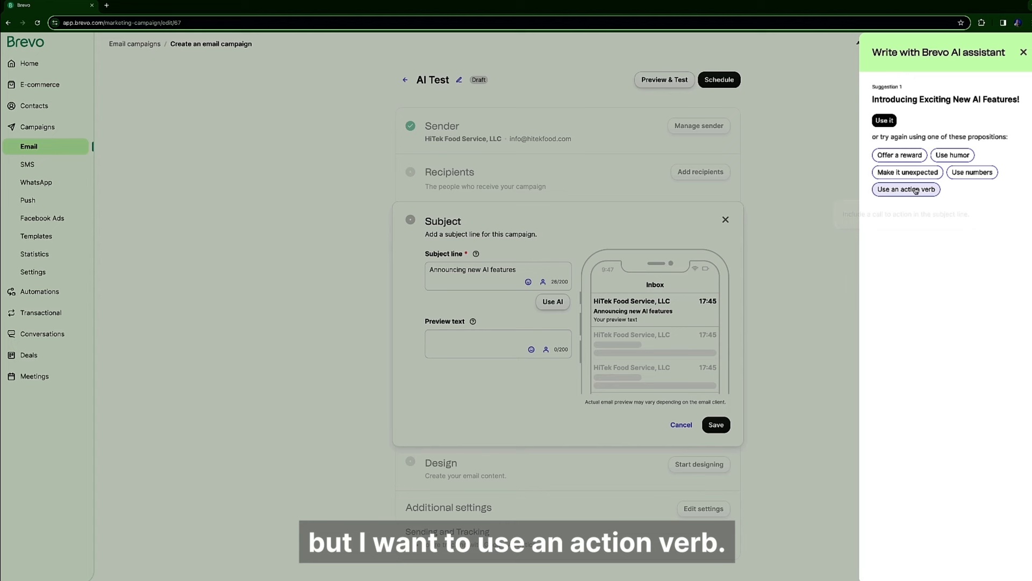
pyautogui.click(906, 189)
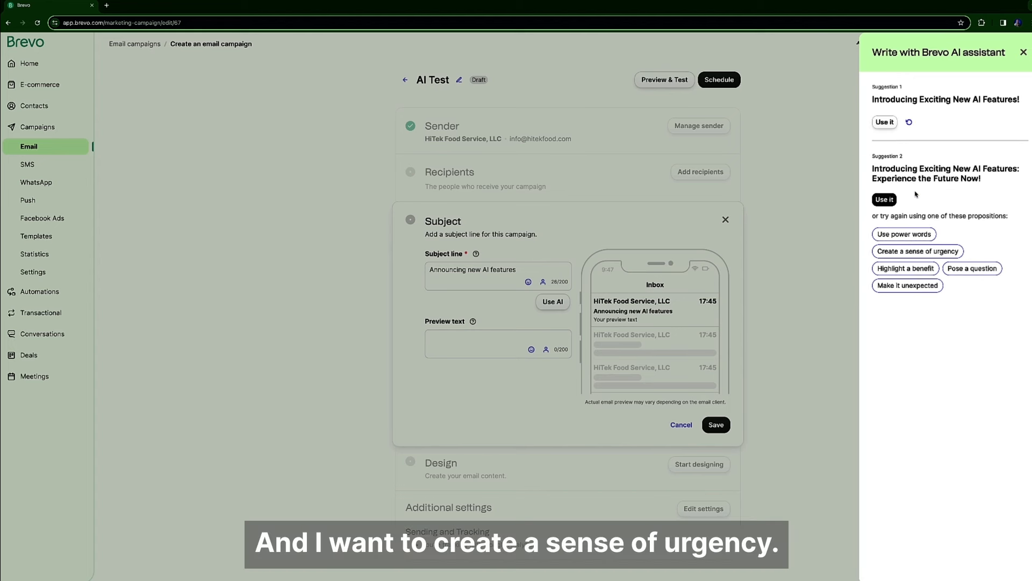
pyautogui.moveTo(918, 251)
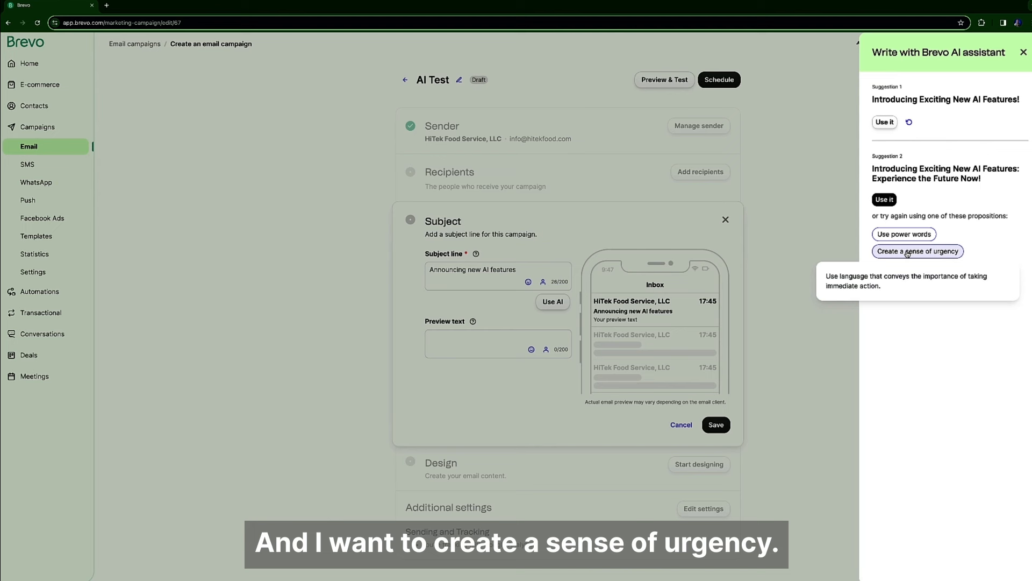
pyautogui.click(917, 251)
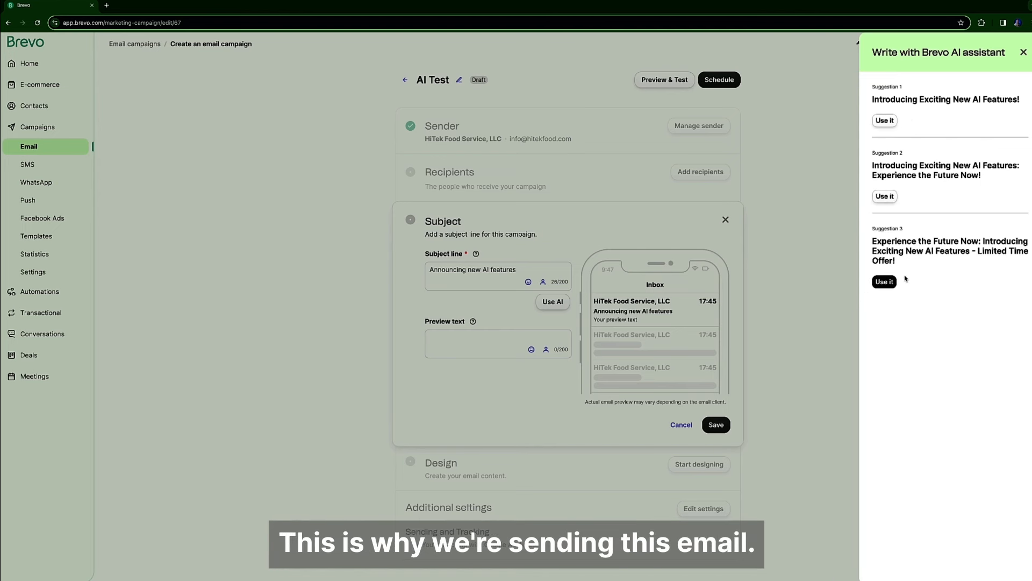
pyautogui.moveTo(908, 319)
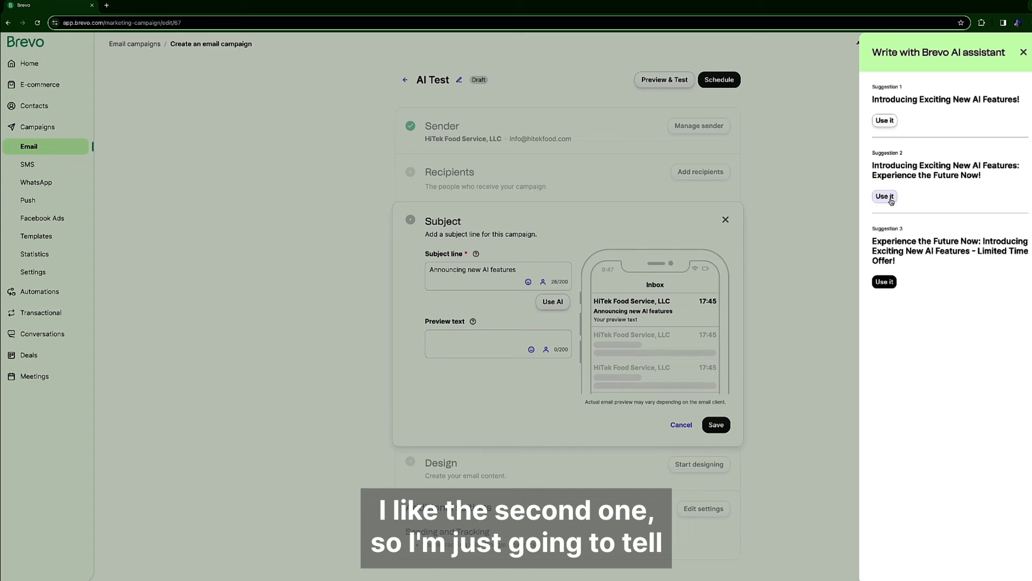
pyautogui.click(884, 196)
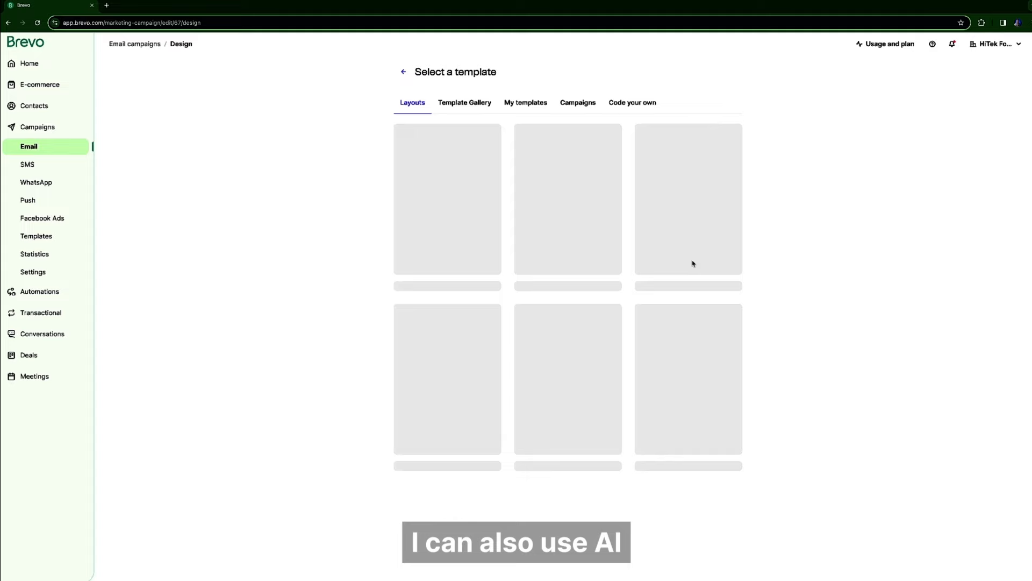
# Choose the '#58 Brevo AI Demo' template from My templates
pyautogui.click(525, 102)
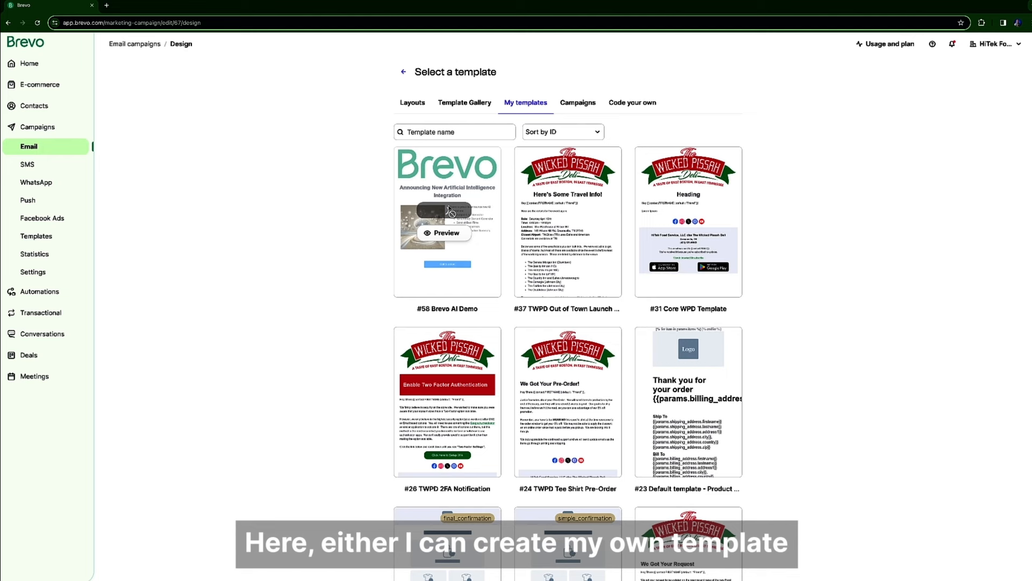
pyautogui.click(446, 232)
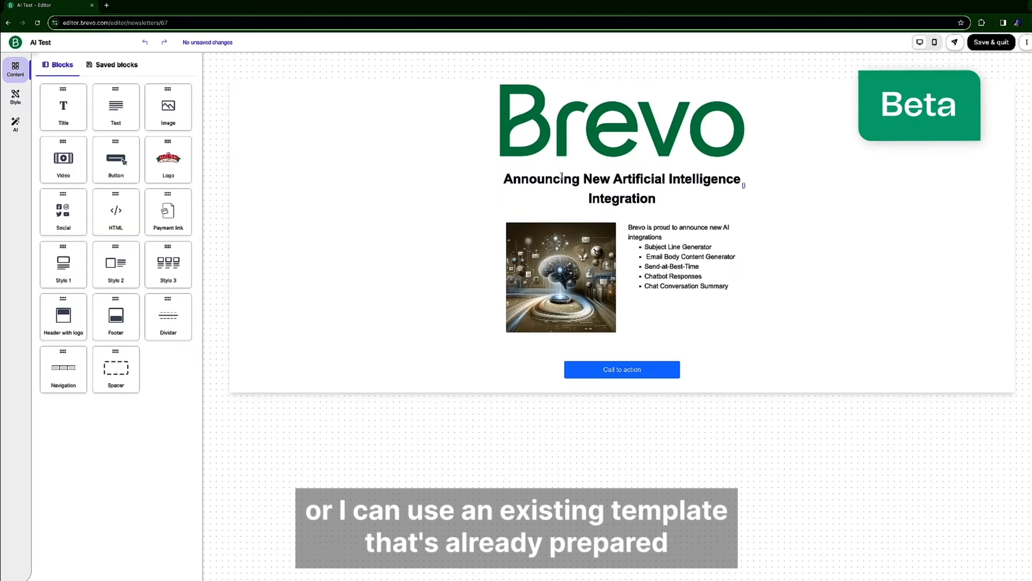
# Rephrase the headline with the AI assistant in an Impactful tone and replace it
pyautogui.click(621, 188)
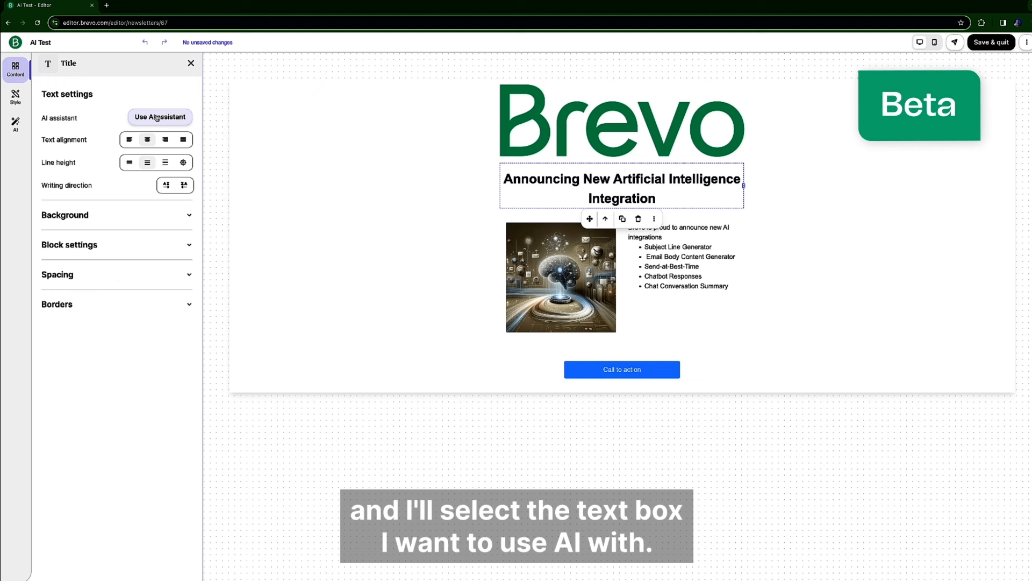
pyautogui.click(159, 117)
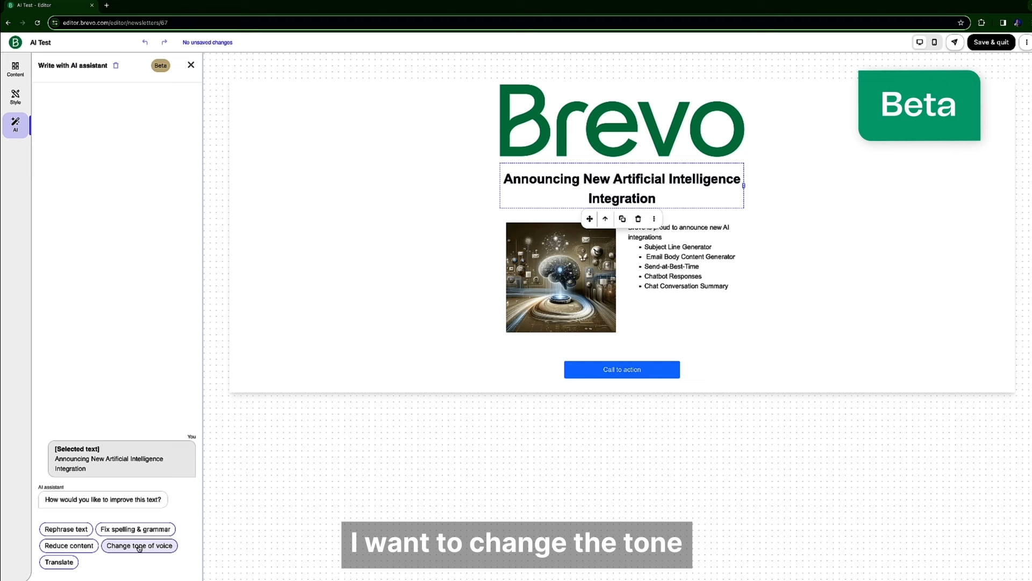
pyautogui.click(139, 545)
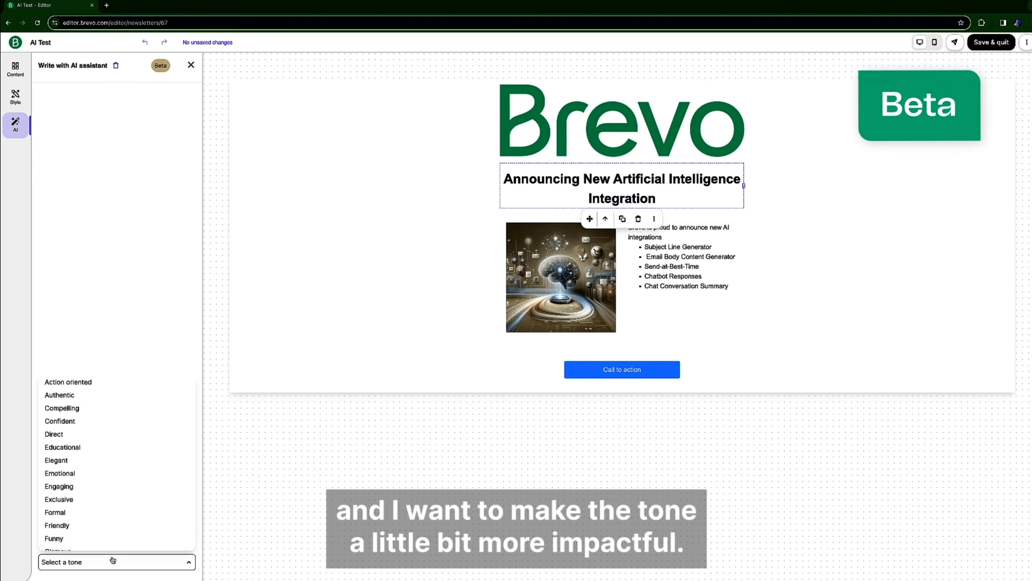
pyautogui.scroll(-3)
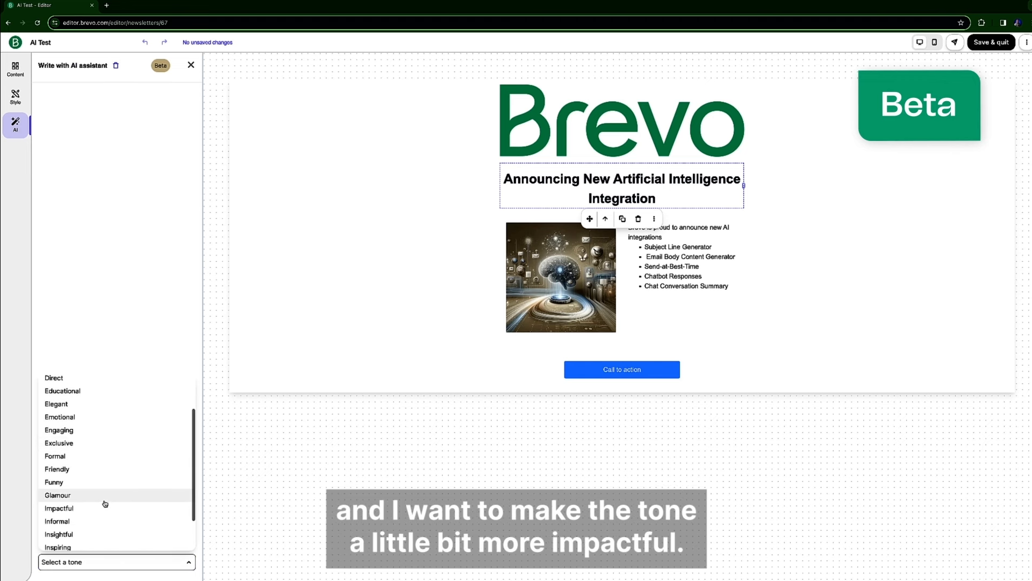
pyautogui.click(59, 508)
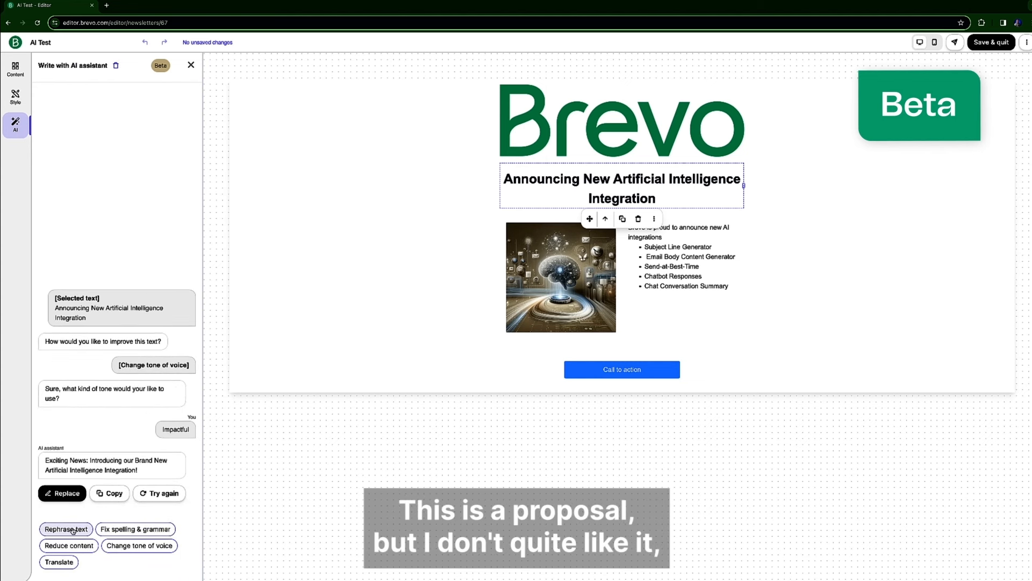
pyautogui.click(65, 529)
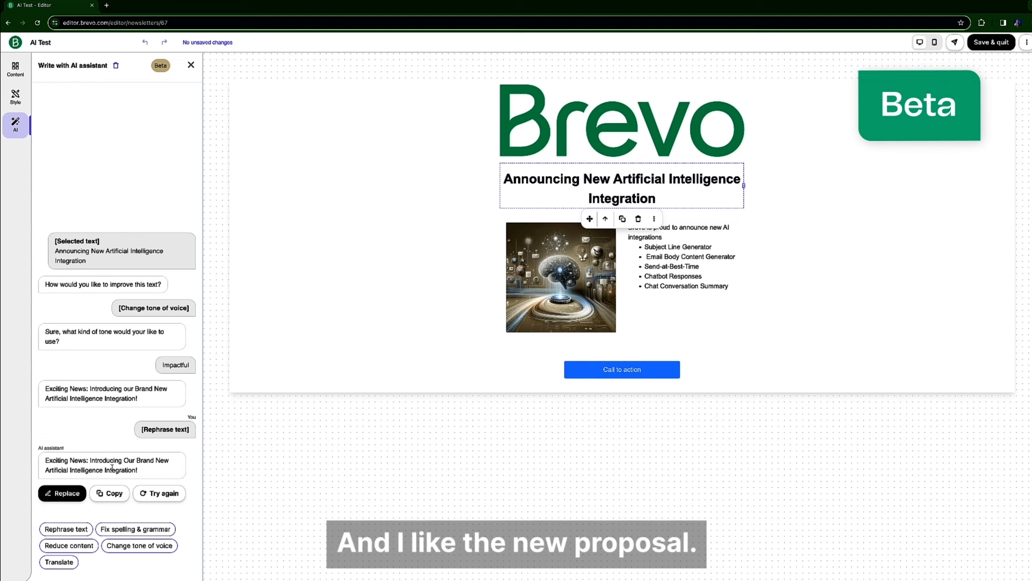
pyautogui.click(62, 493)
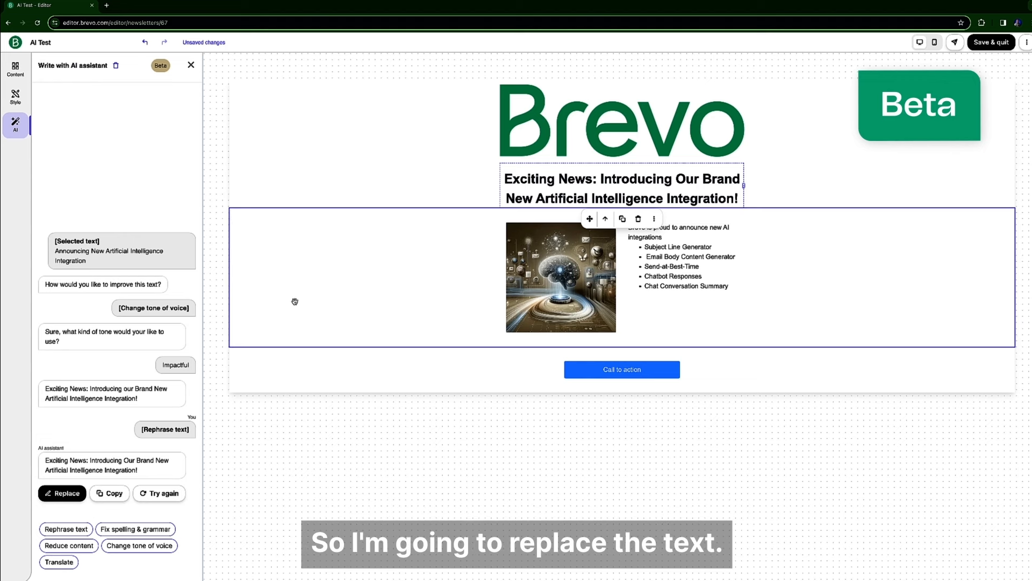
pyautogui.click(685, 257)
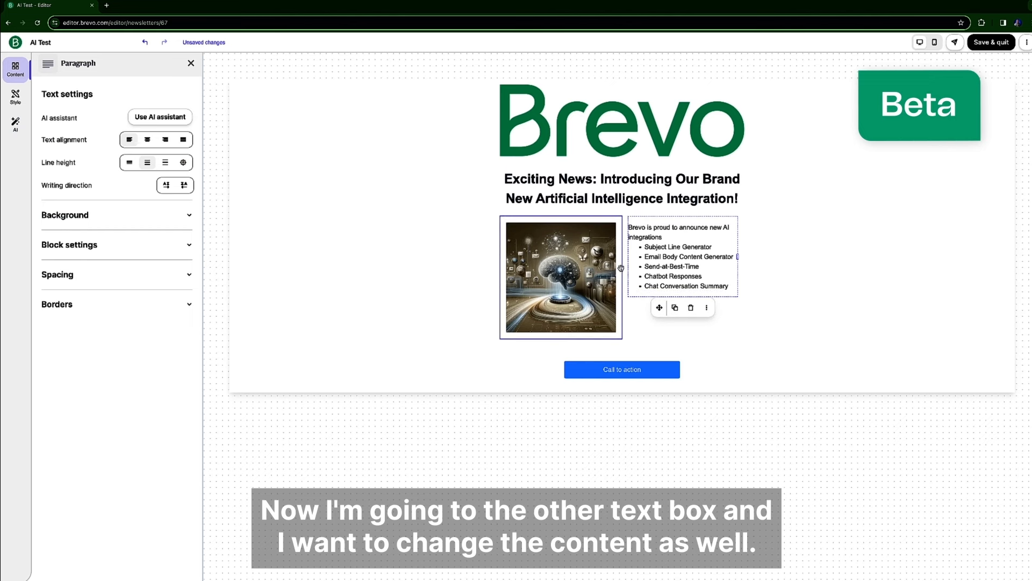
# Fix the paragraph's spelling and grammar with AI, then apply an Educational-tone rewrite
pyautogui.click(159, 117)
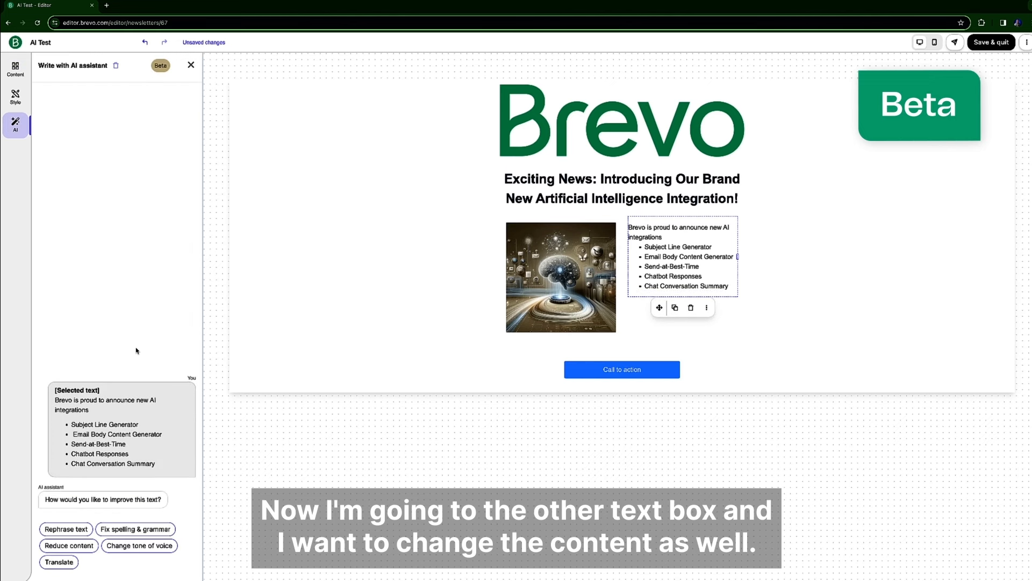
pyautogui.click(136, 529)
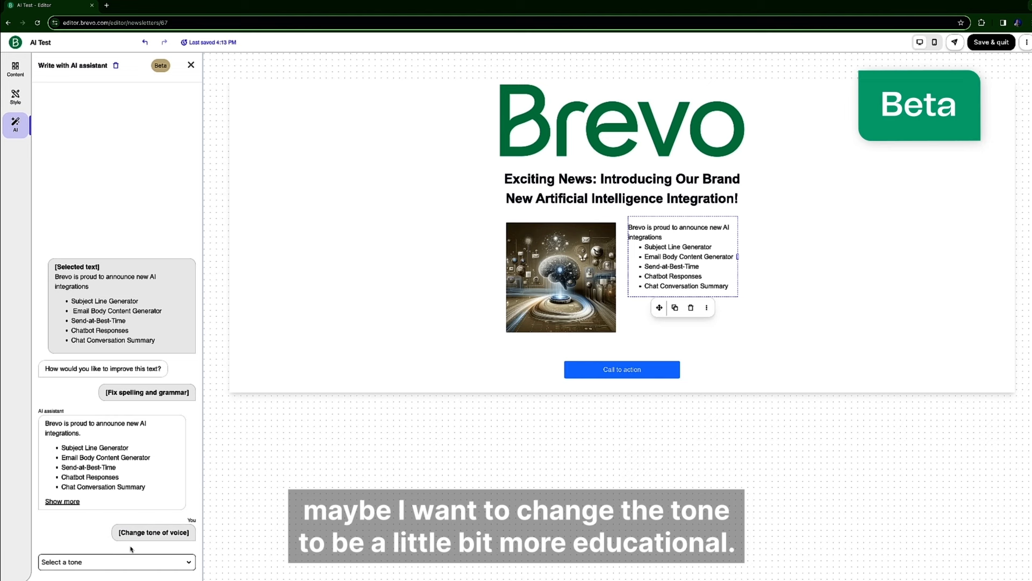
pyautogui.click(116, 561)
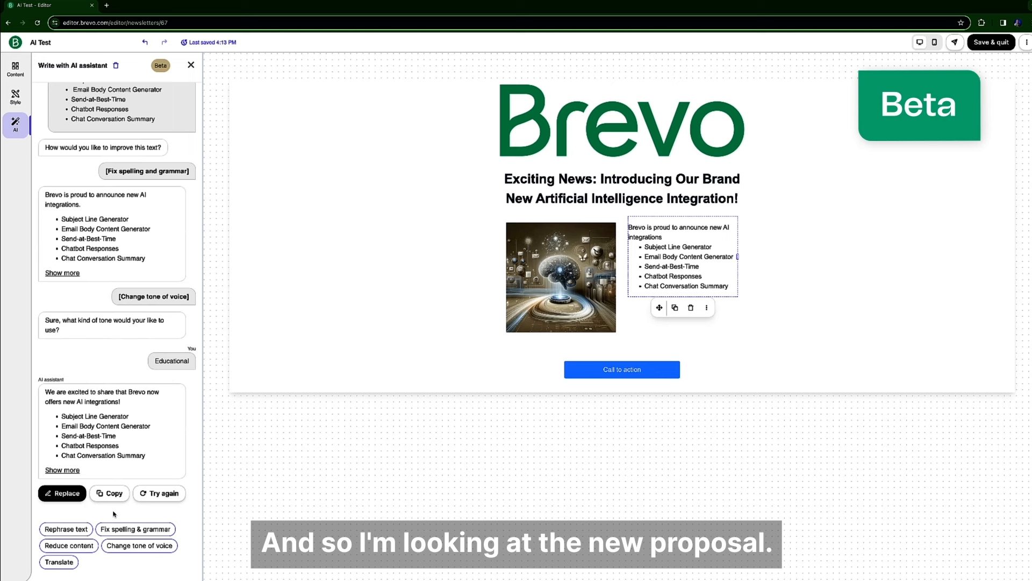
pyautogui.click(62, 494)
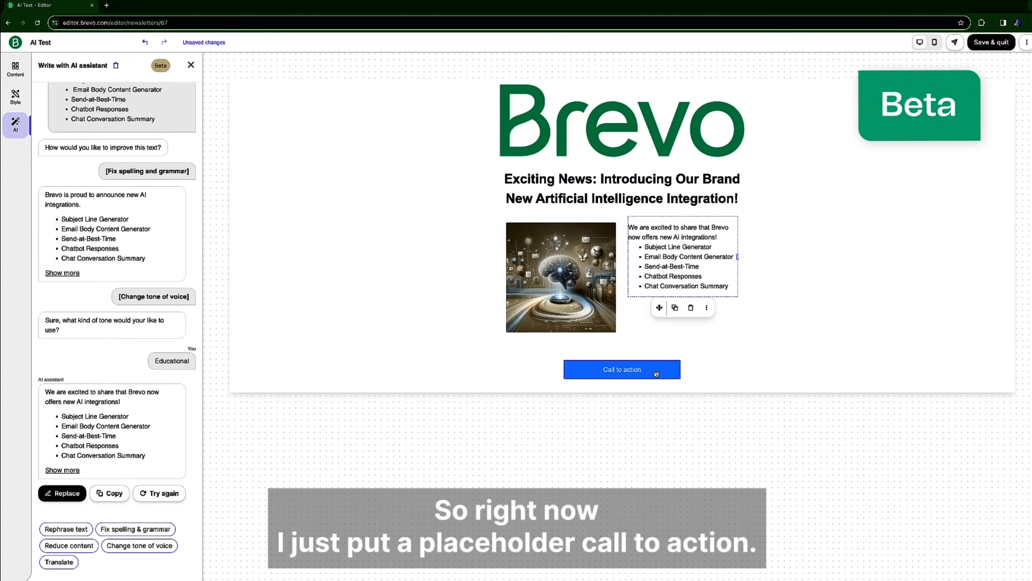
pyautogui.click(621, 370)
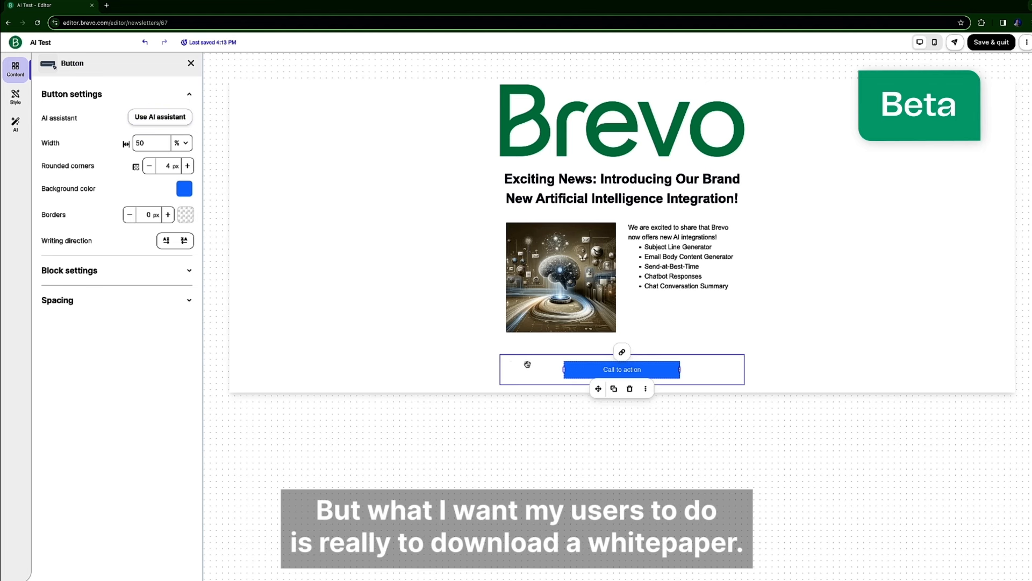
# Make the button a persuasive 'Get your hands on the whitepaper', then save and quit
pyautogui.doubleClick(621, 370)
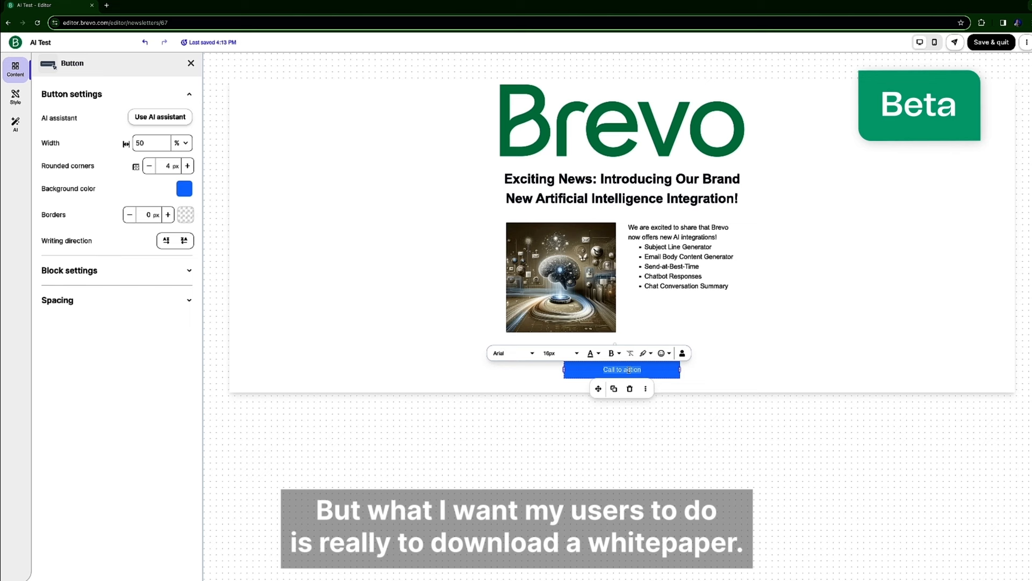
pyautogui.write('Download a whitepaper')
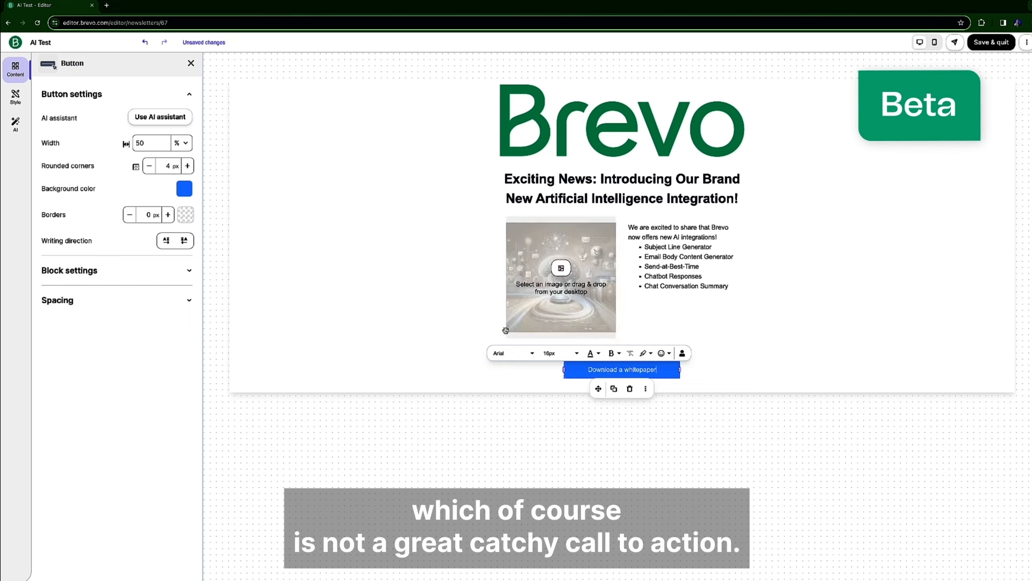
pyautogui.click(159, 117)
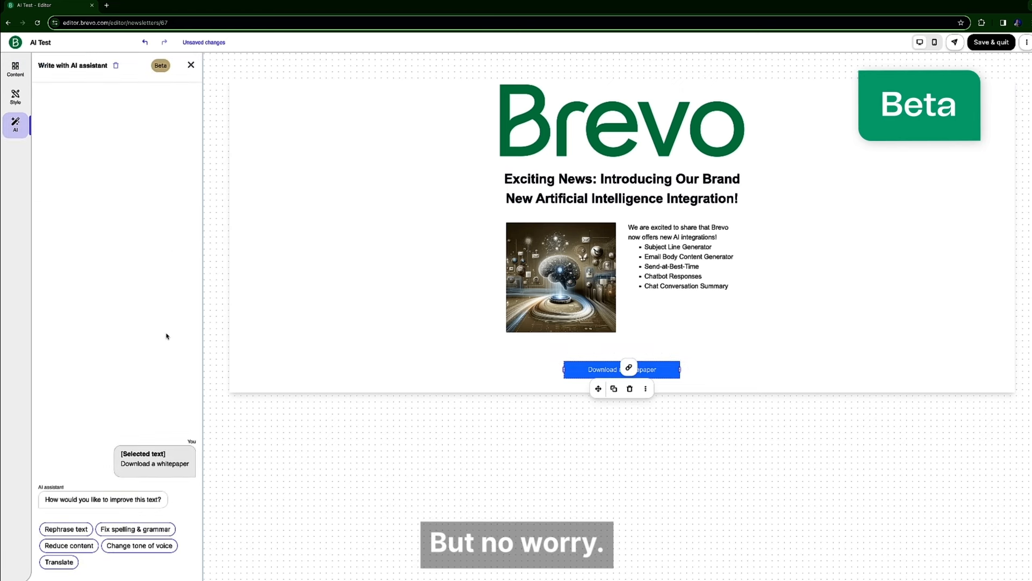
pyautogui.click(65, 529)
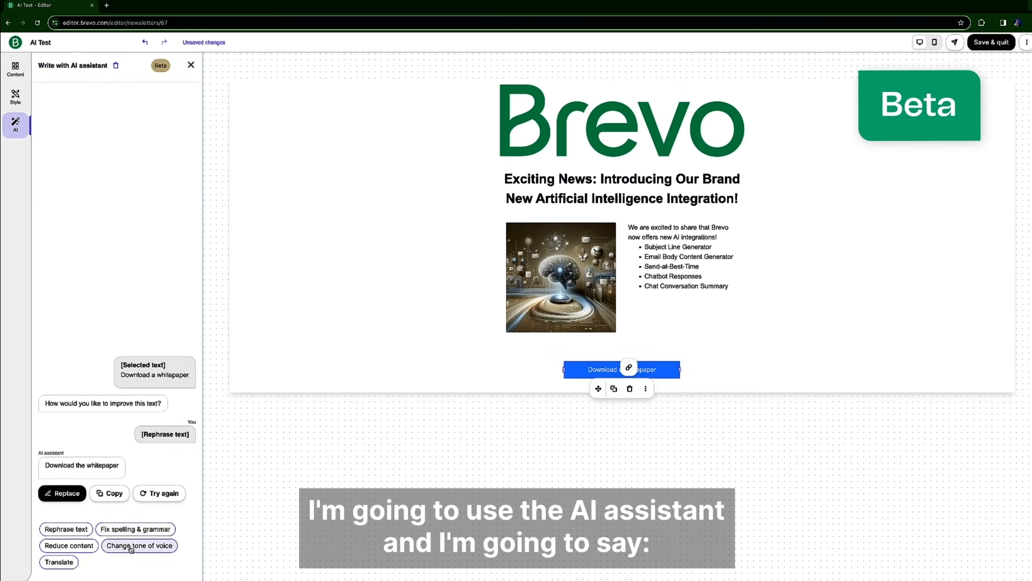
pyautogui.click(139, 546)
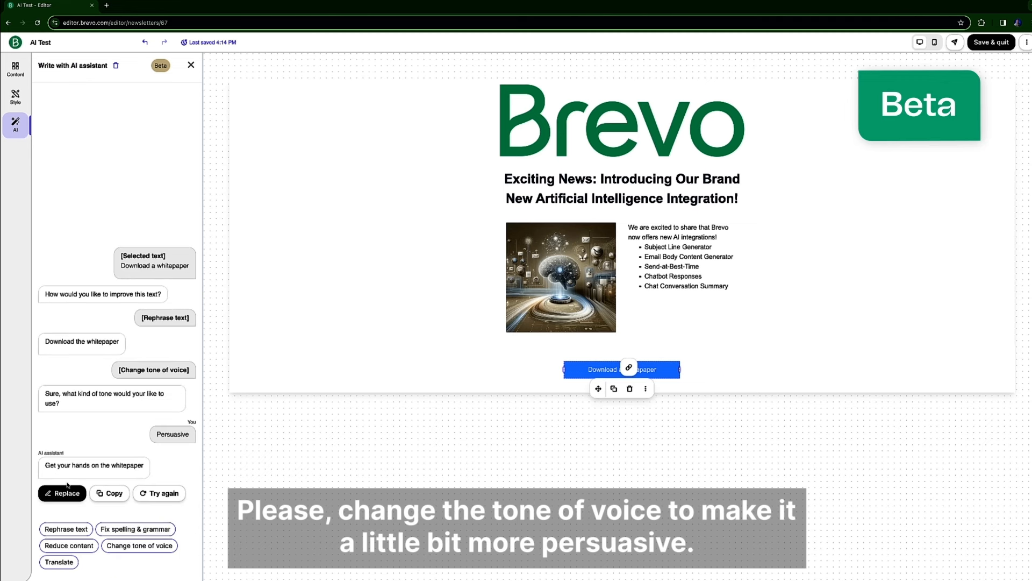
pyautogui.click(62, 493)
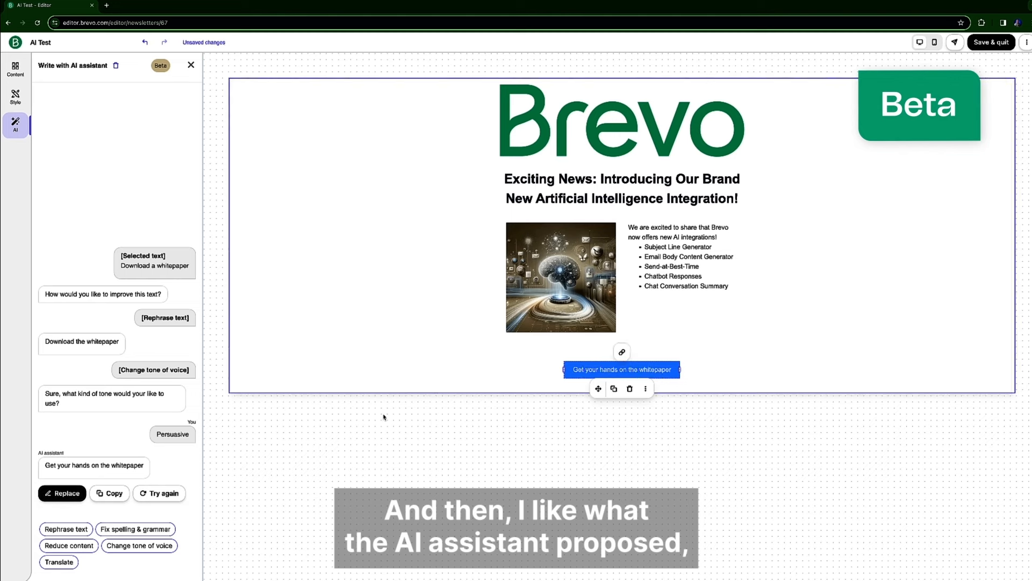
pyautogui.click(62, 493)
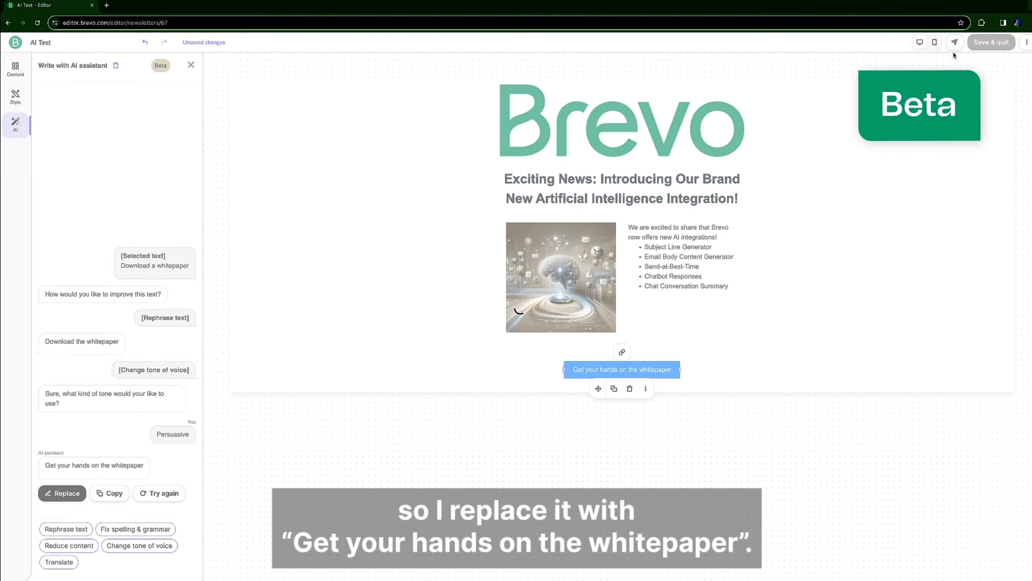
pyautogui.click(992, 42)
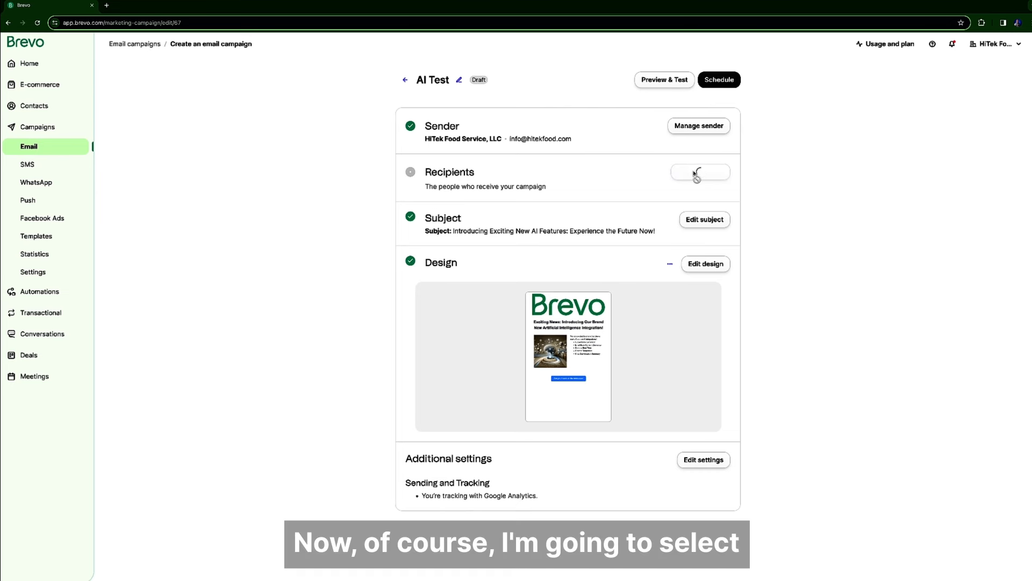
# Set recipients to the Launch Party Invites #40 list (27 recipients) and save
pyautogui.click(699, 172)
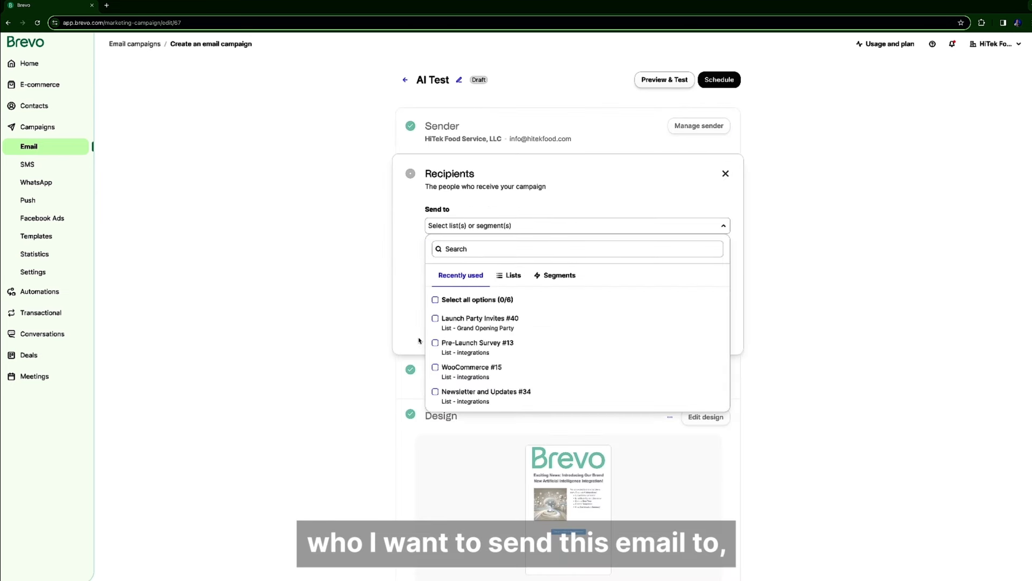
pyautogui.click(435, 317)
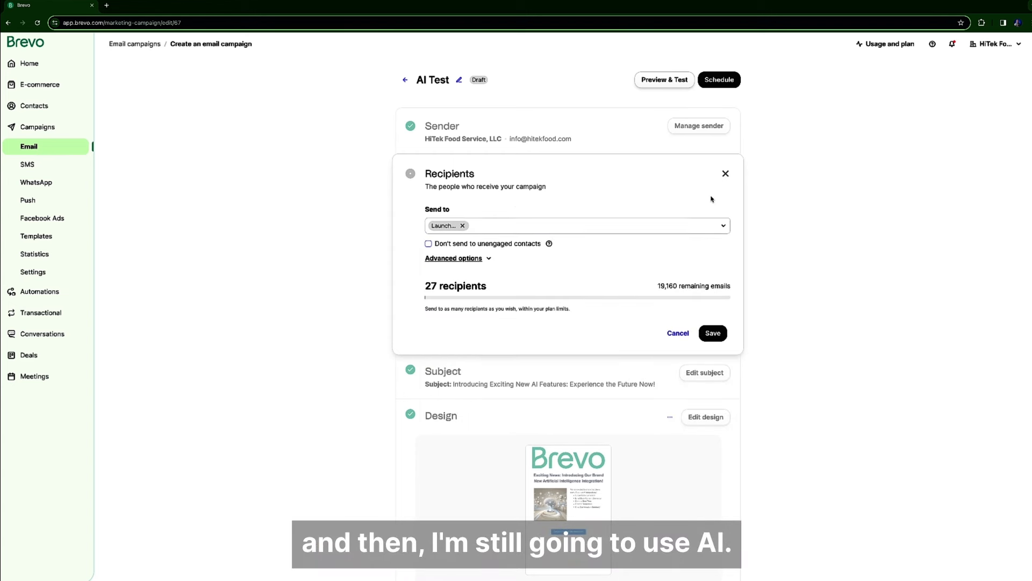
pyautogui.click(713, 332)
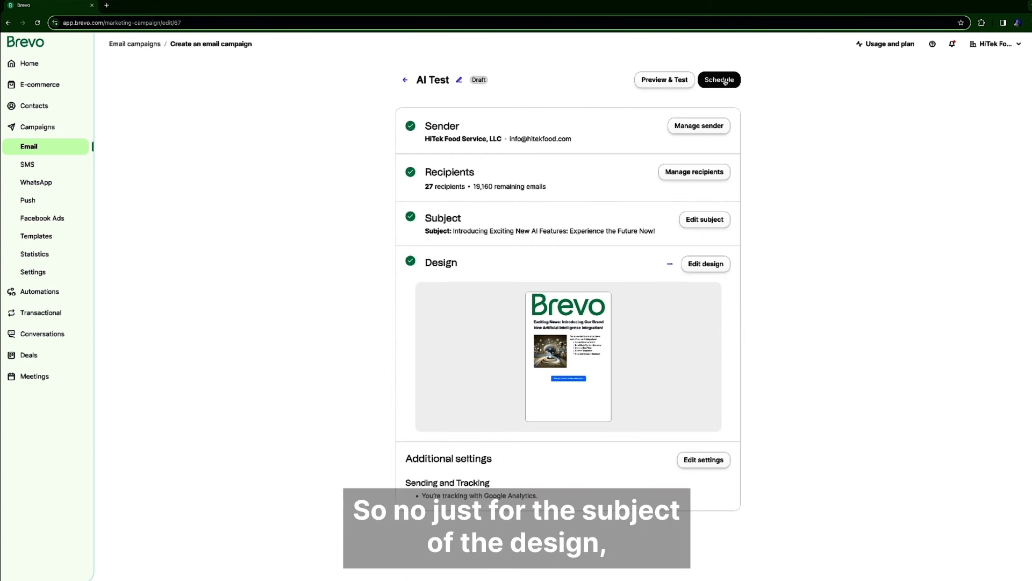
# Schedule the campaign with Send at best time on February 9, 2024
pyautogui.click(718, 80)
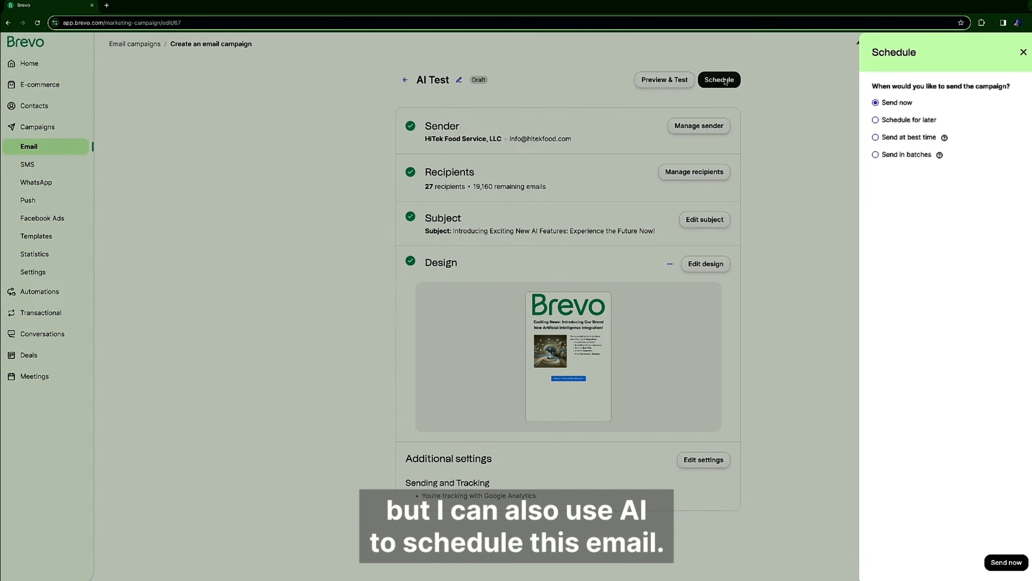
pyautogui.moveTo(856, 140)
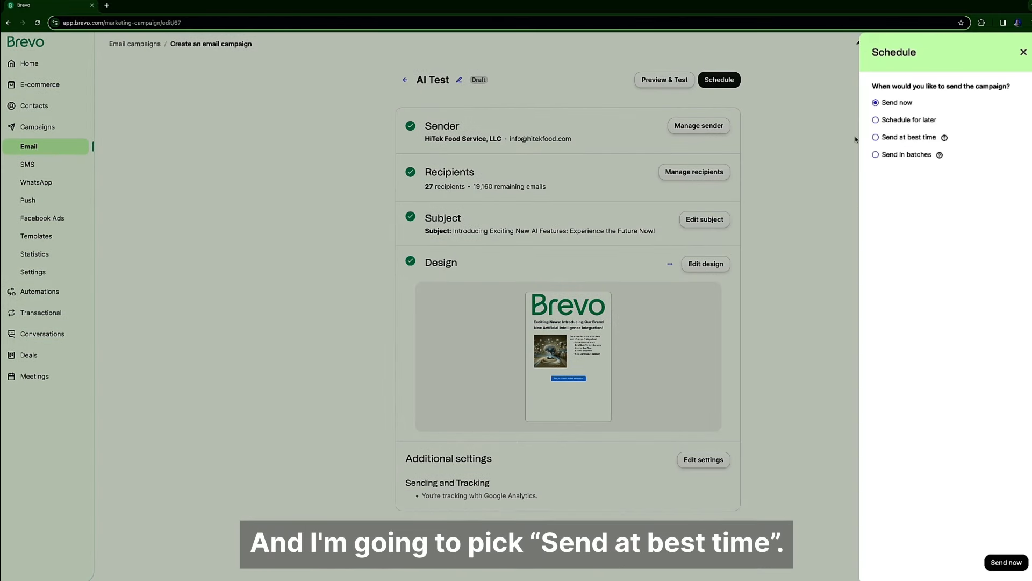
pyautogui.moveTo(898, 139)
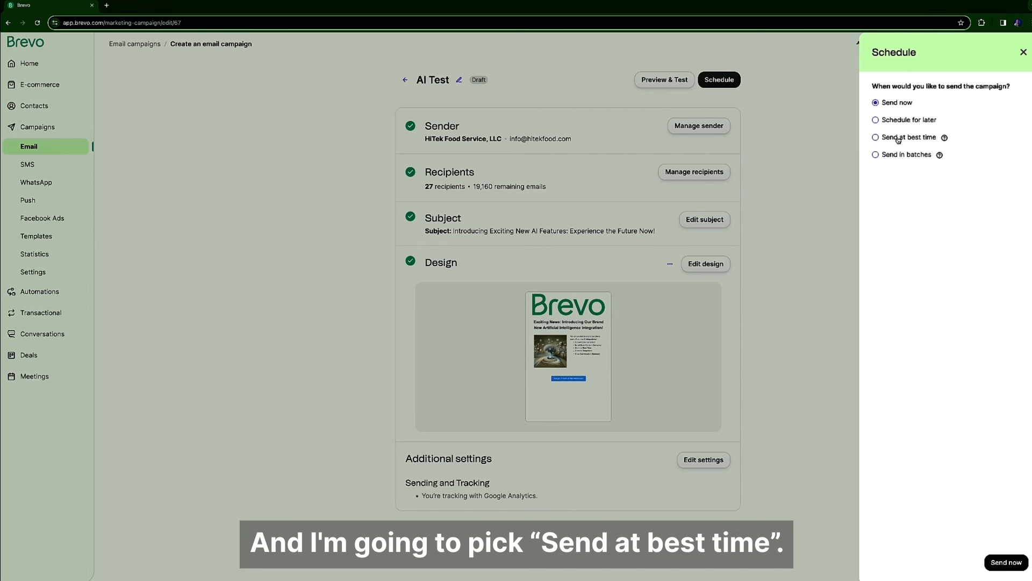
pyautogui.click(876, 137)
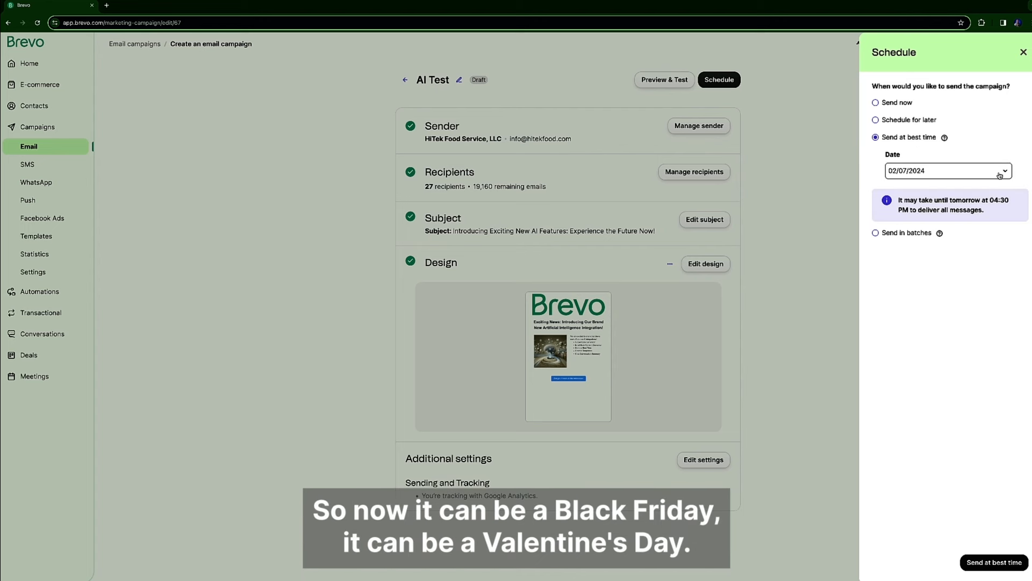
pyautogui.moveTo(1001, 173)
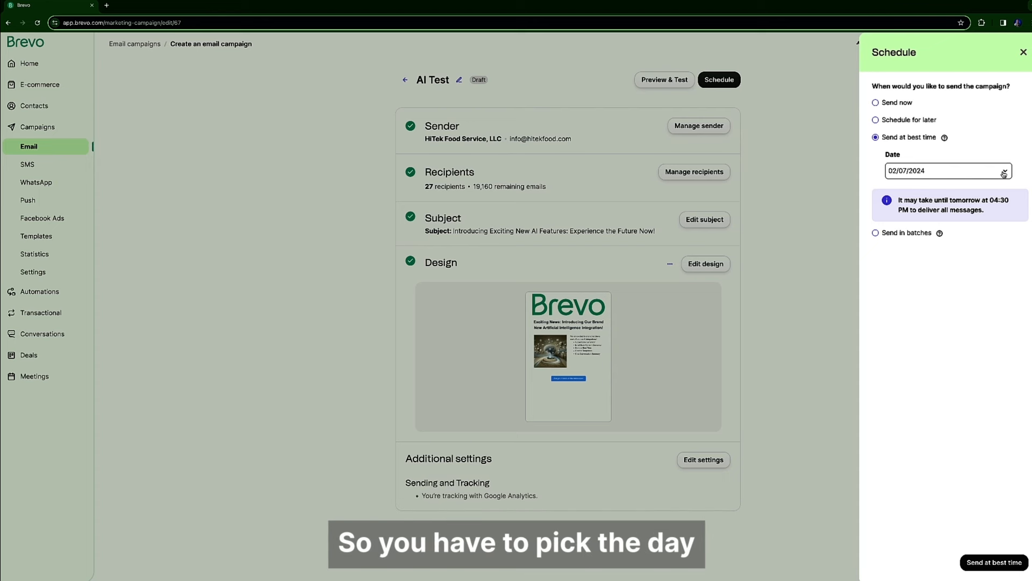
pyautogui.click(947, 171)
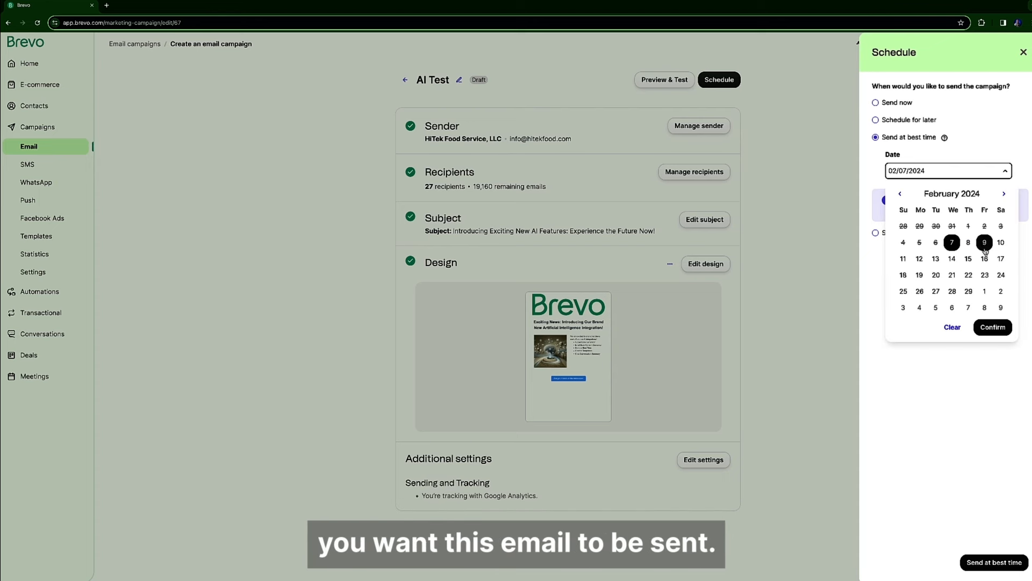
pyautogui.click(984, 243)
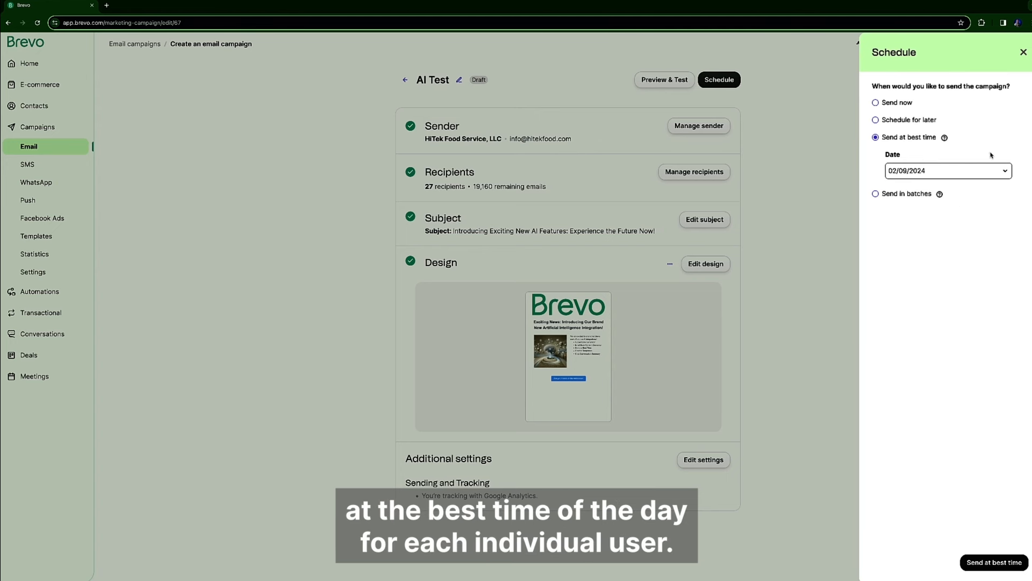
pyautogui.moveTo(976, 206)
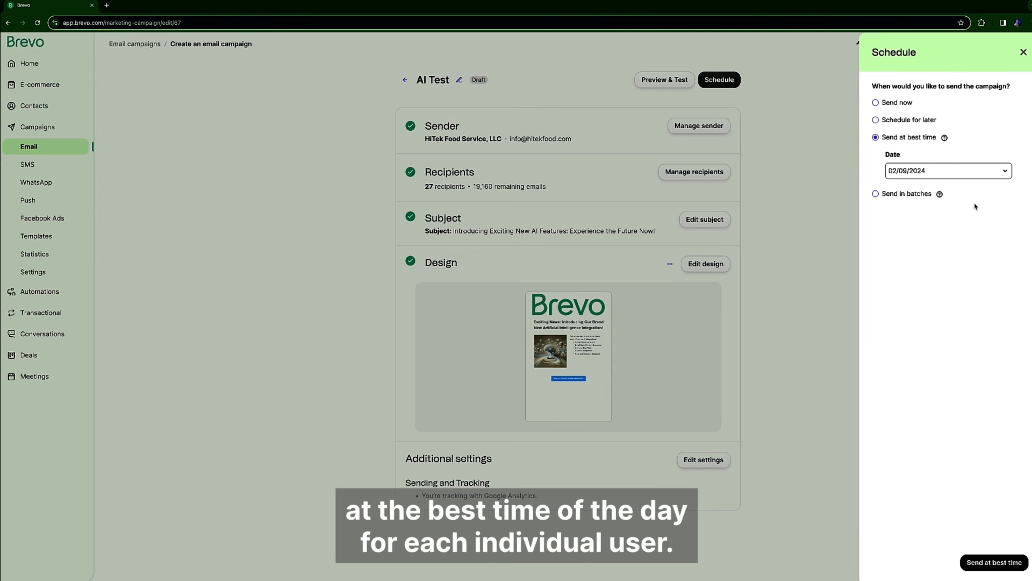